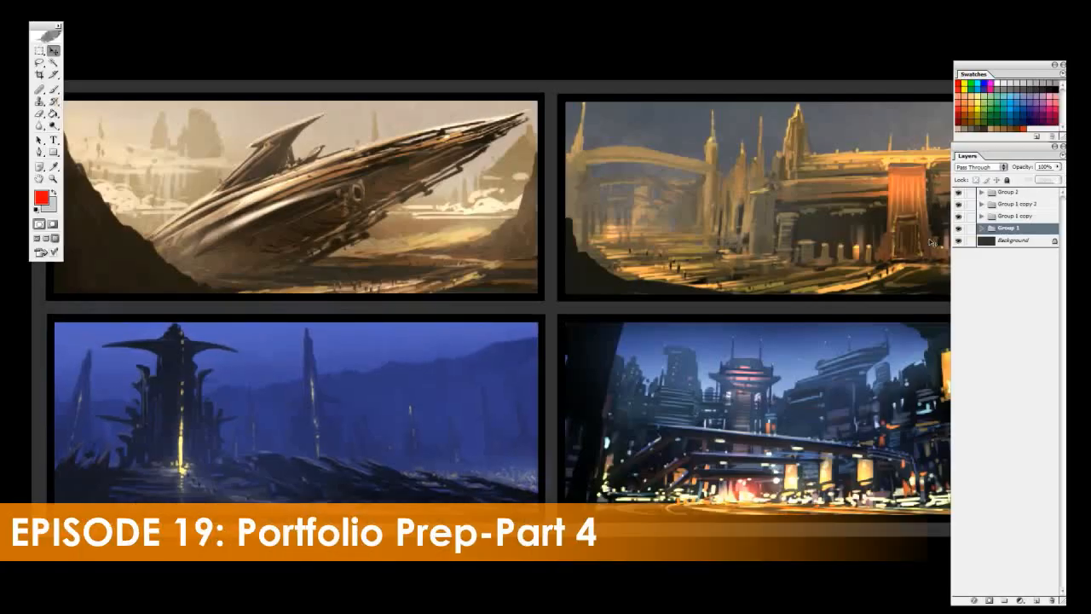
Expand Group 1 in the Layers panel to list its painting layers
click(964, 227)
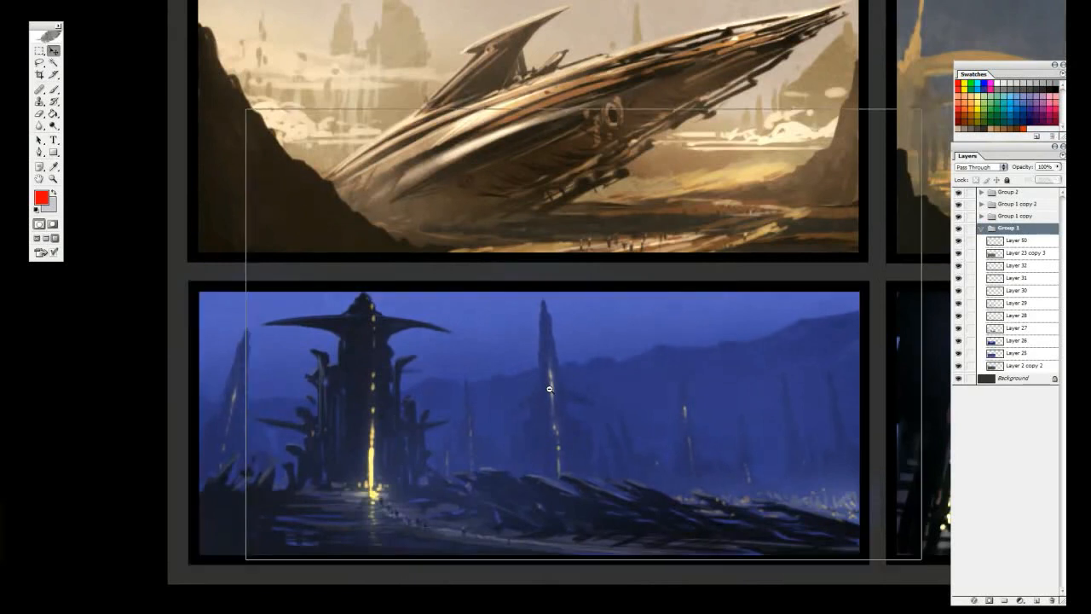
scroll(down, 3)
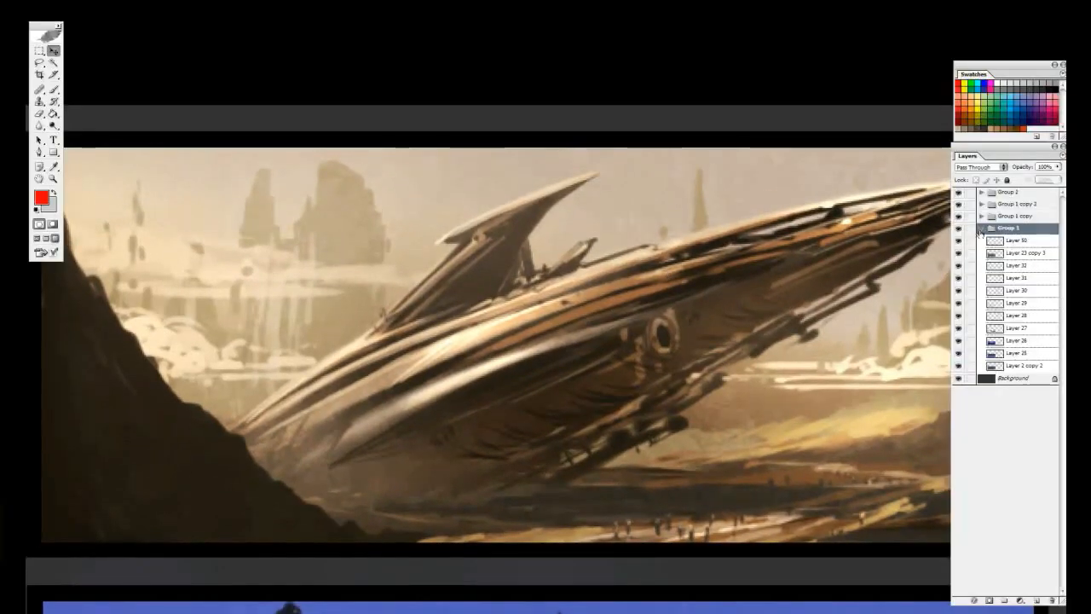
Collapse Group 1, expand the spaceship group and hide a later layer to show the rough stage
click(982, 228)
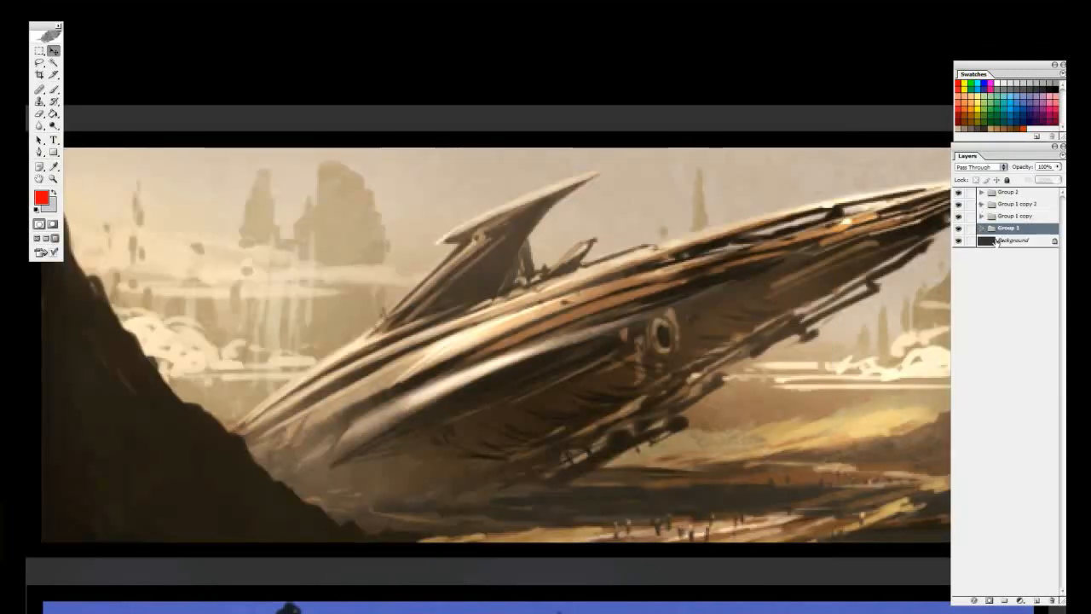
click(981, 203)
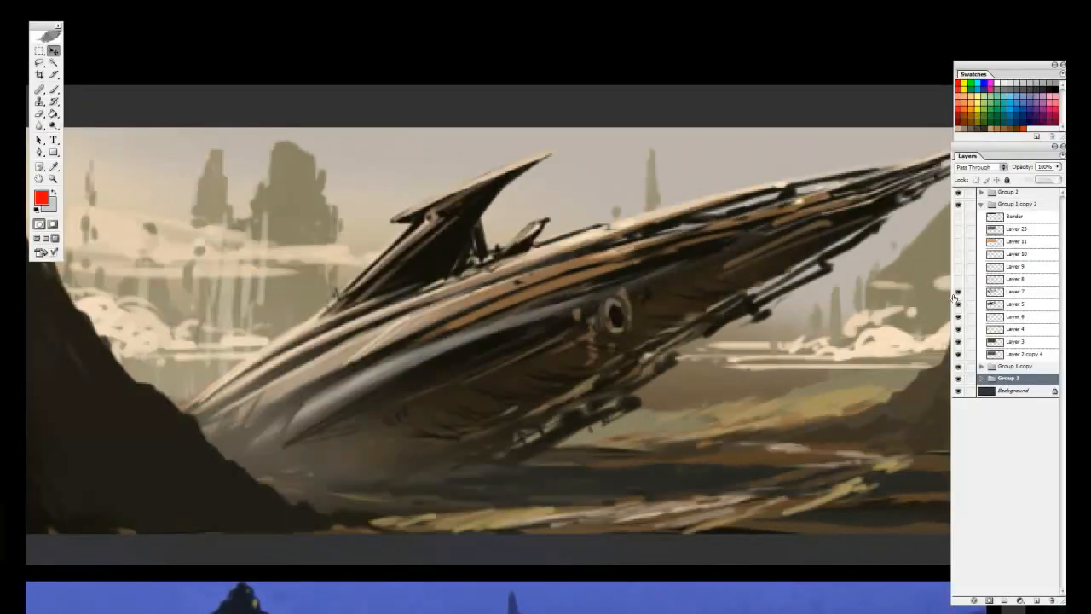
click(958, 267)
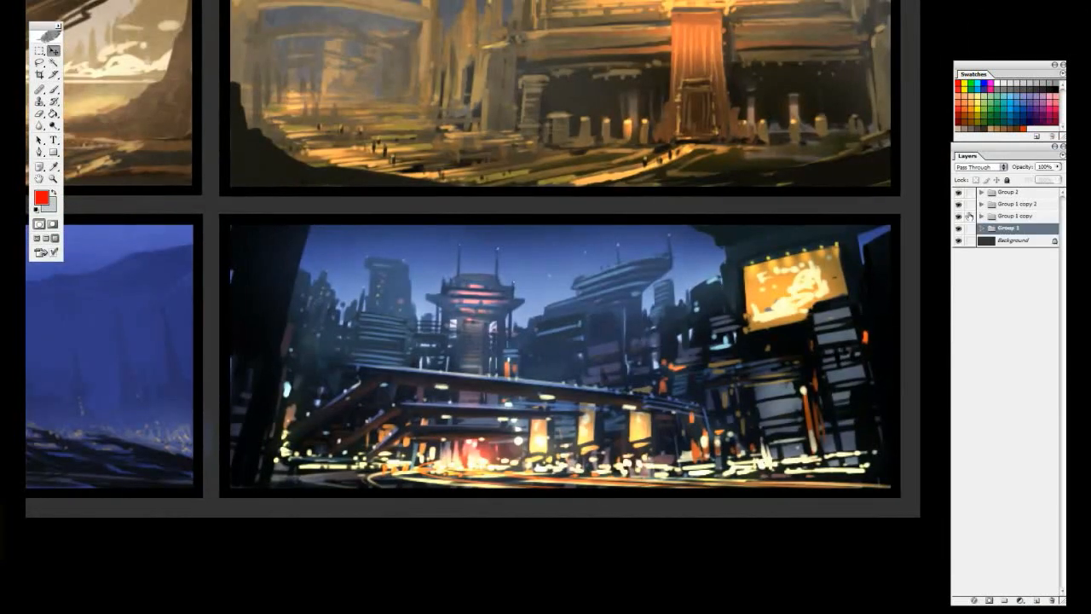
Step through the city group: gradient sky, building silhouettes, then finished lit details, and collapse it
click(1006, 228)
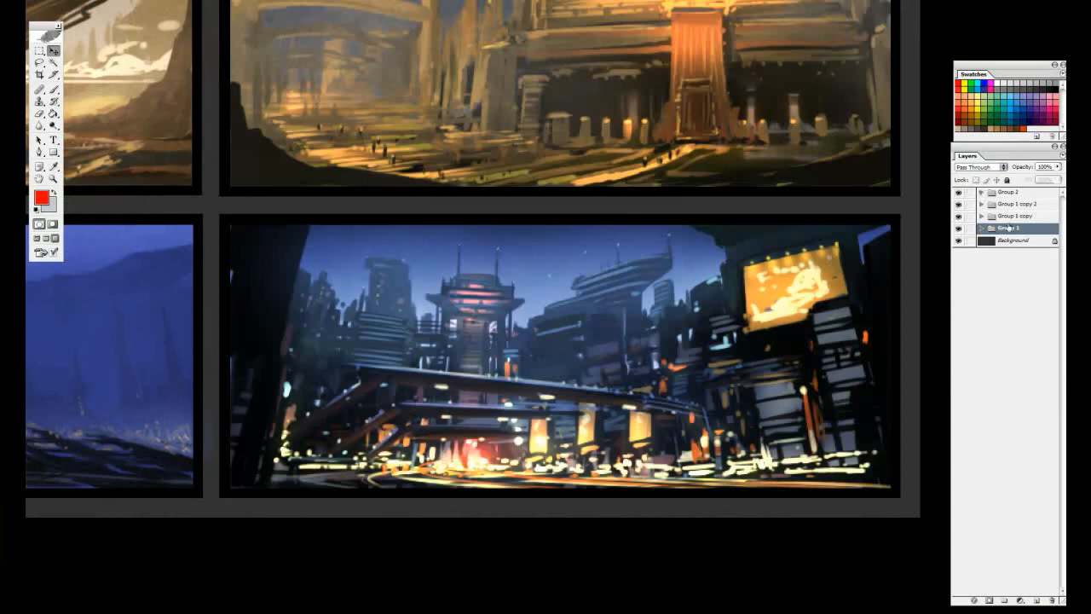
click(982, 192)
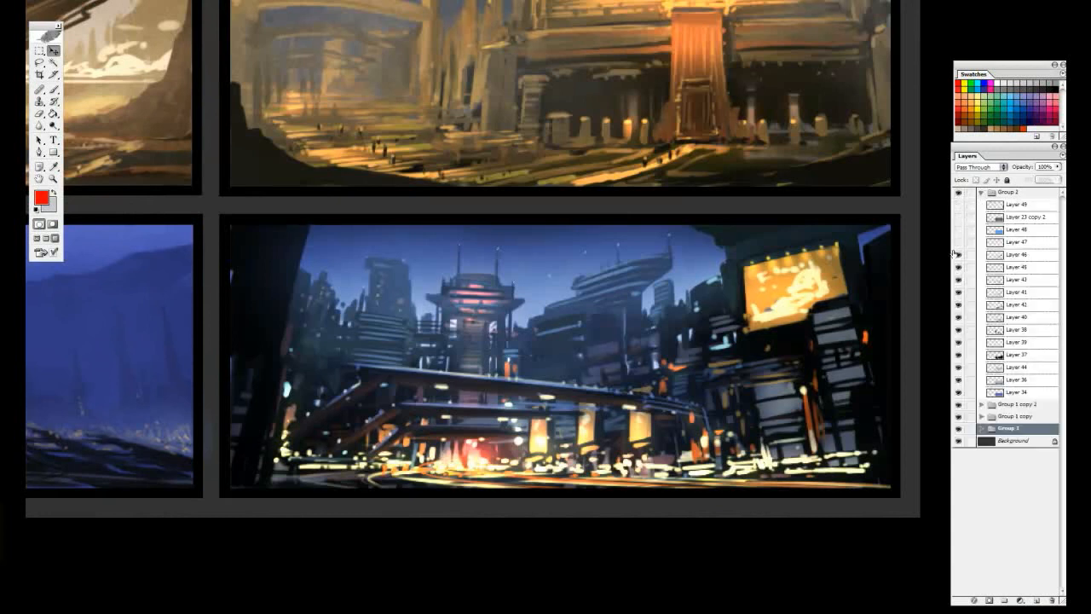
click(958, 380)
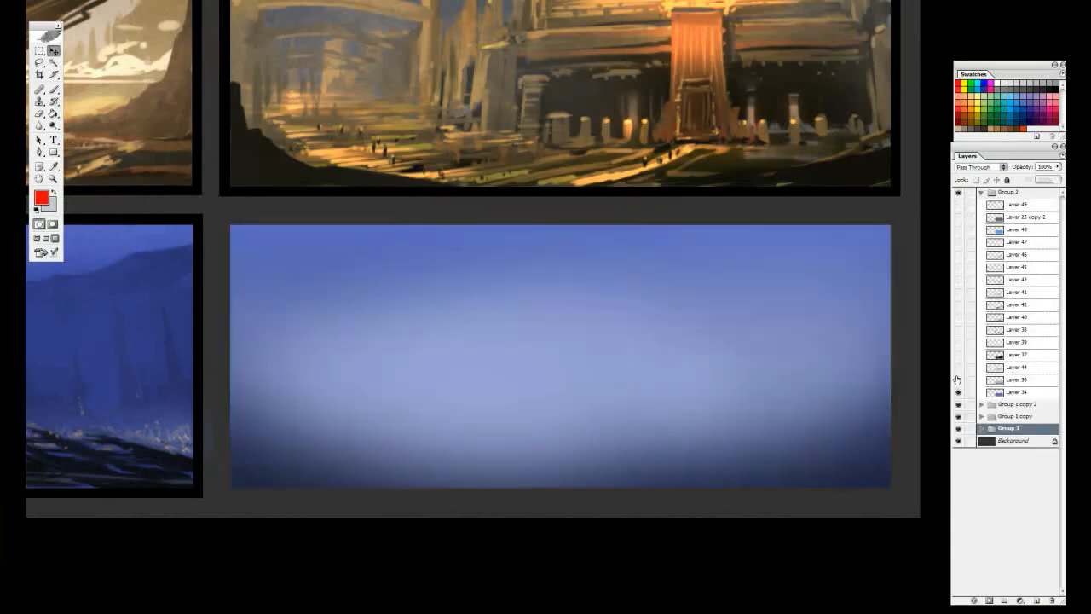
click(959, 316)
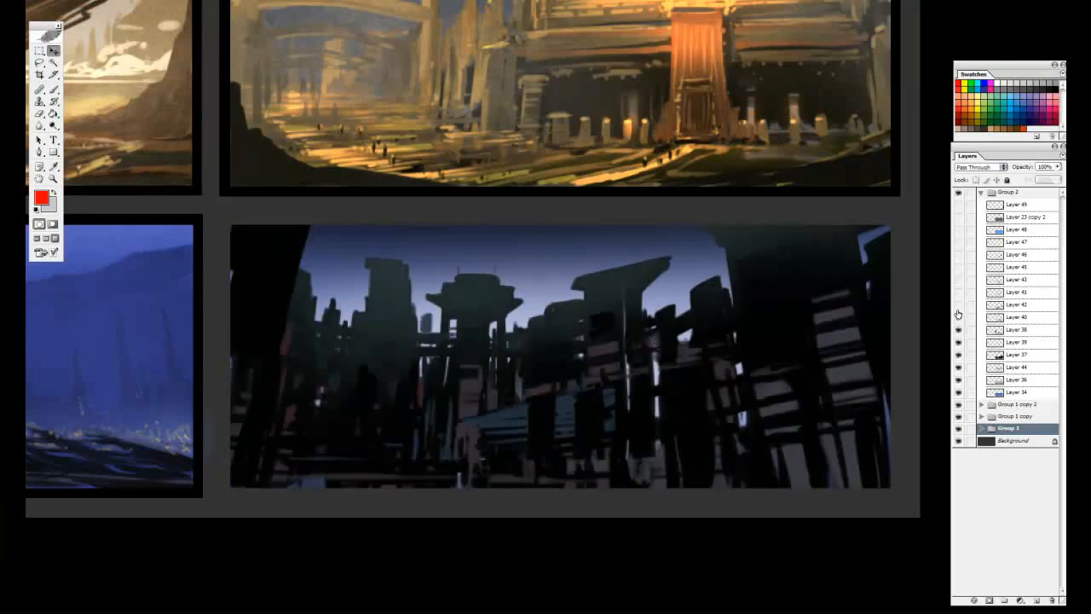
click(958, 232)
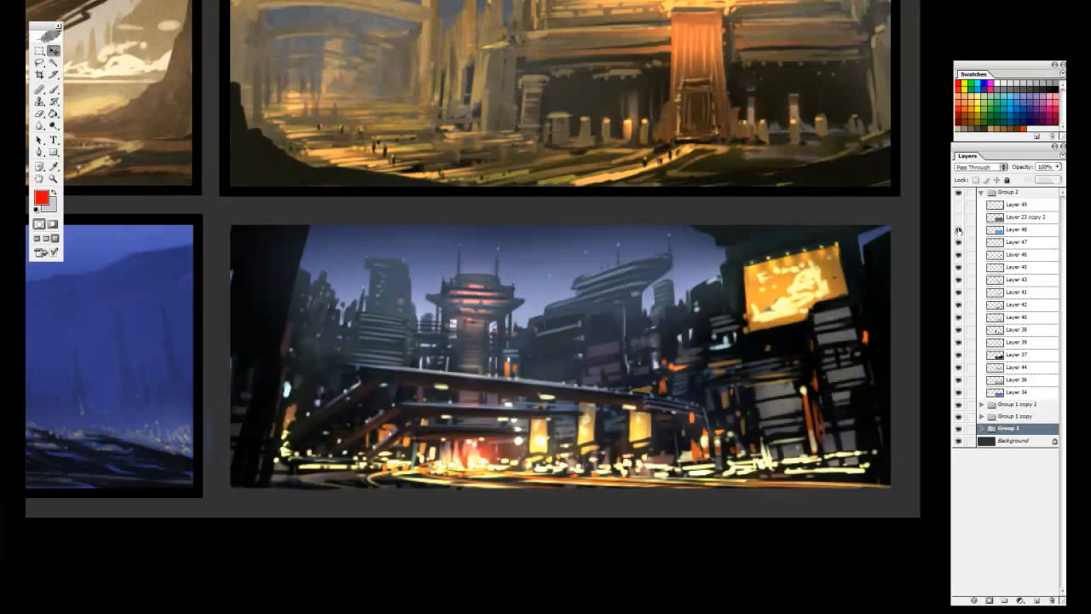
click(982, 192)
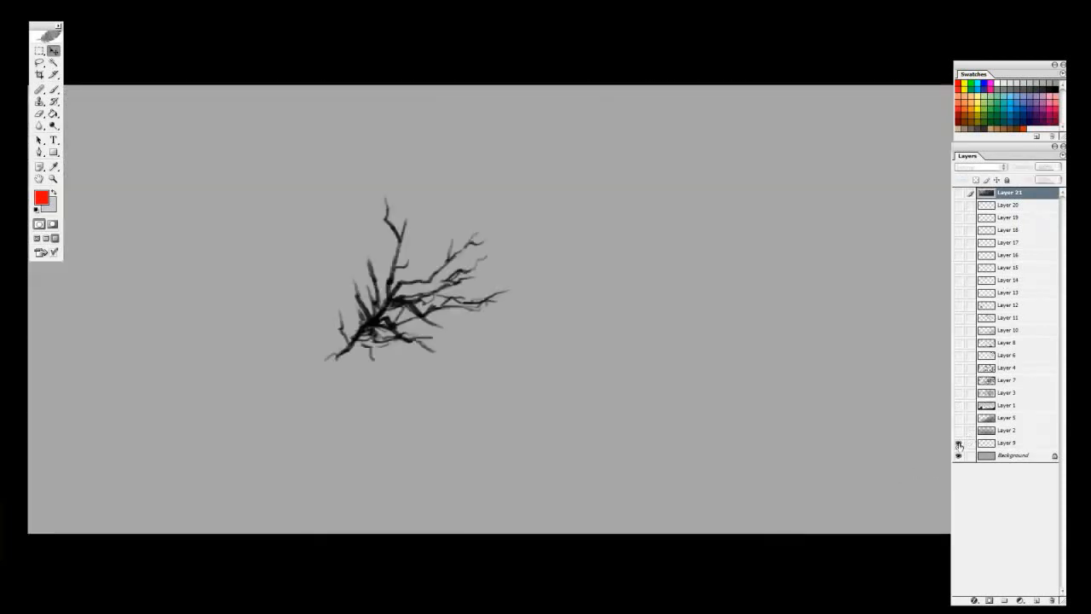
Switch on the next hidden layer of the forest sketch to reveal more of the scene
click(1008, 442)
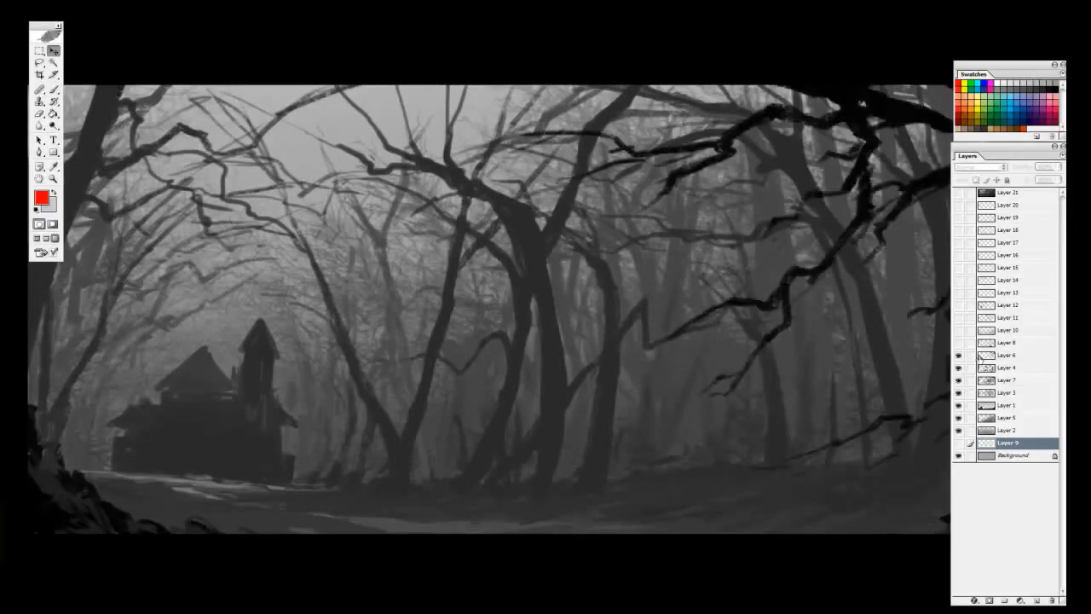
Toggle the detailed mansion layer off and on to compare it with the rough block-in
click(958, 343)
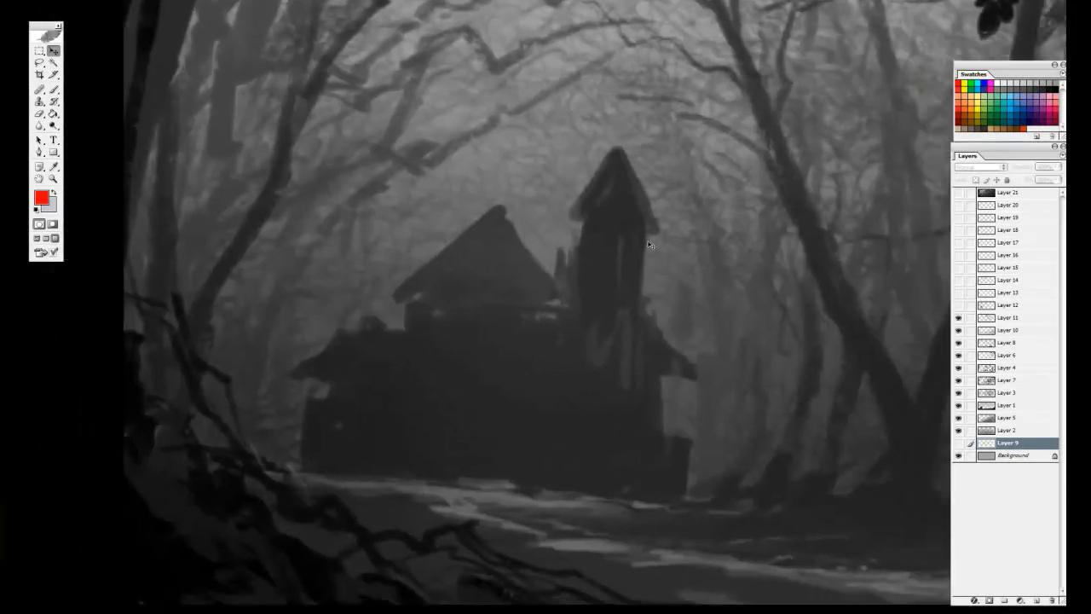
mouse_move(735, 102)
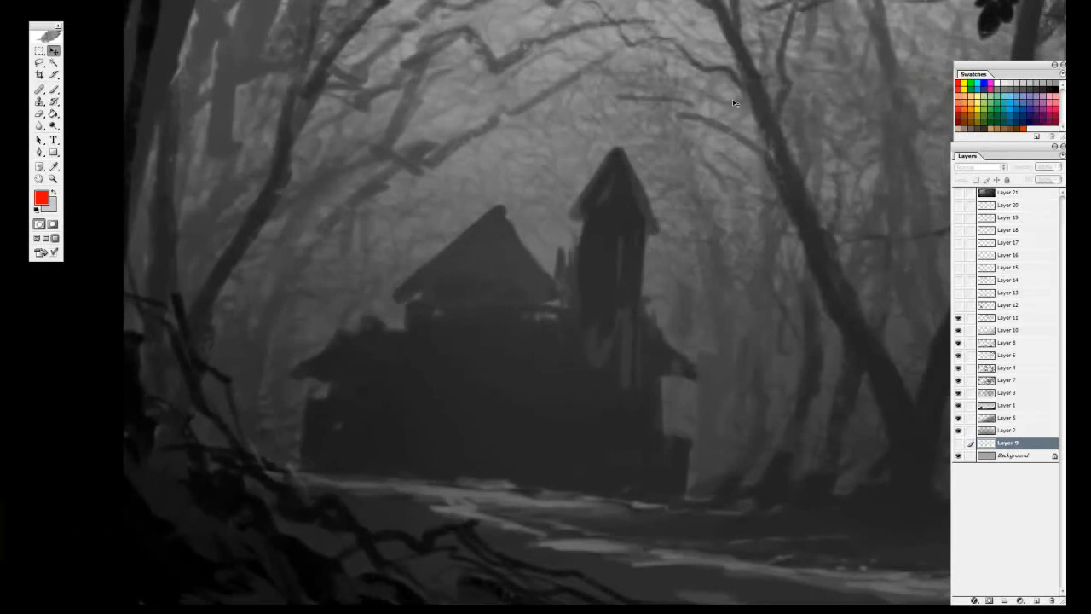
mouse_move(413, 145)
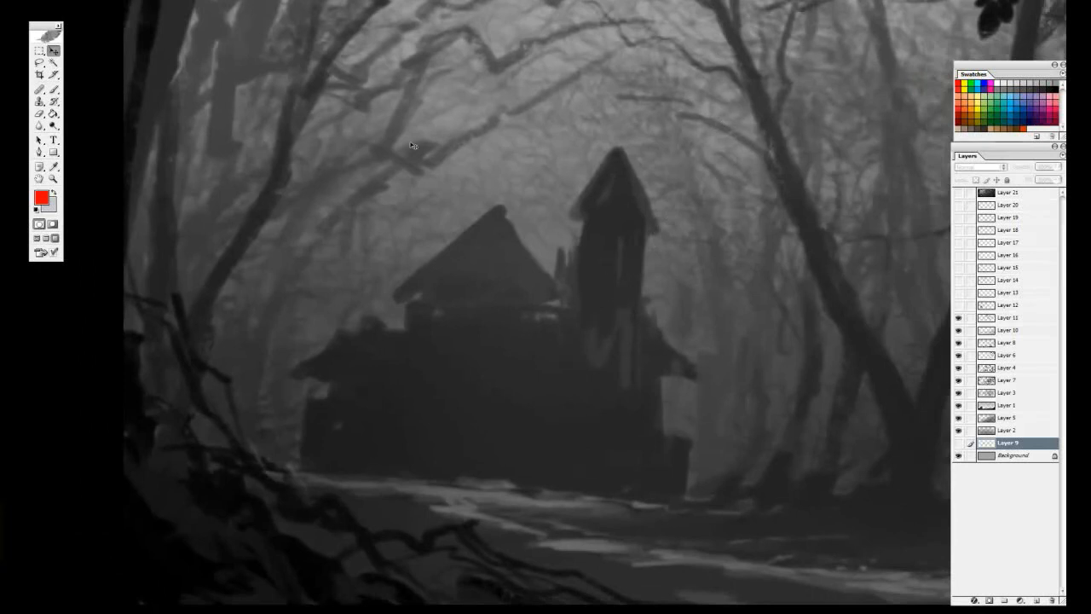
mouse_move(612, 287)
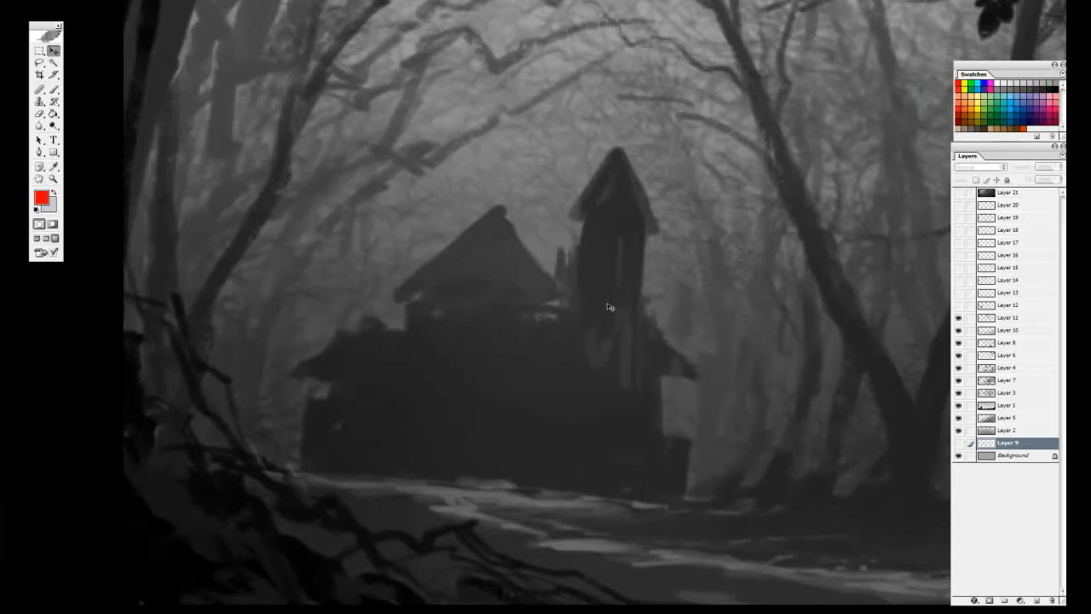
mouse_move(632, 303)
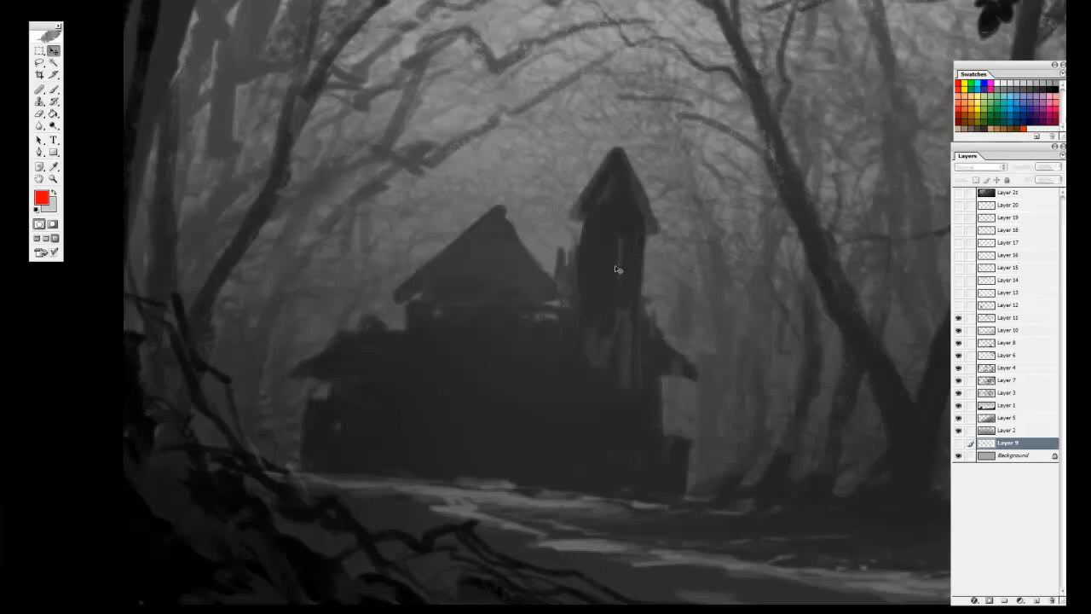
mouse_move(593, 271)
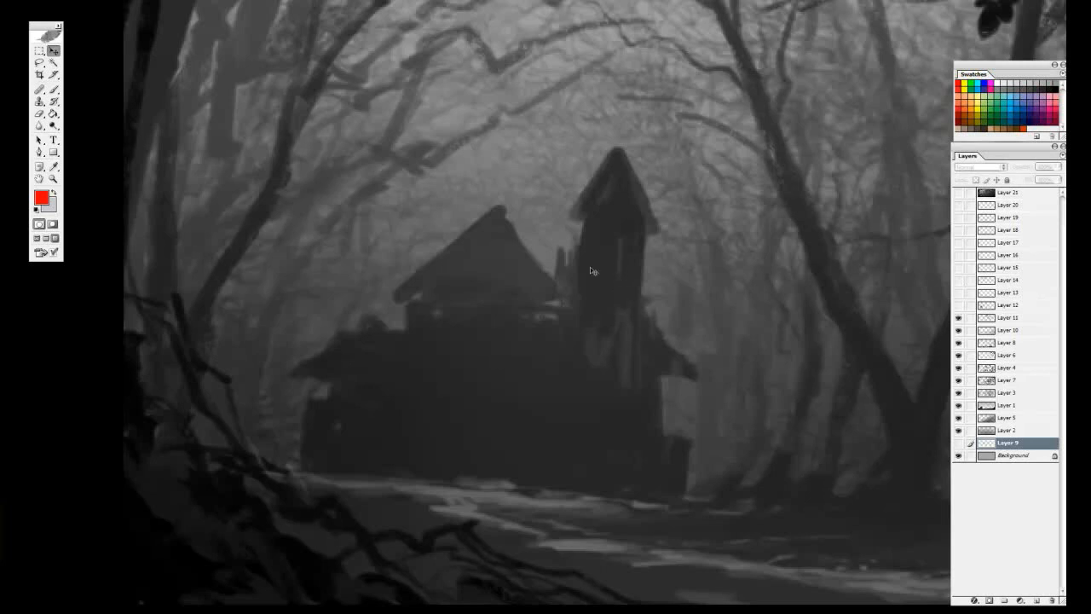
mouse_move(599, 220)
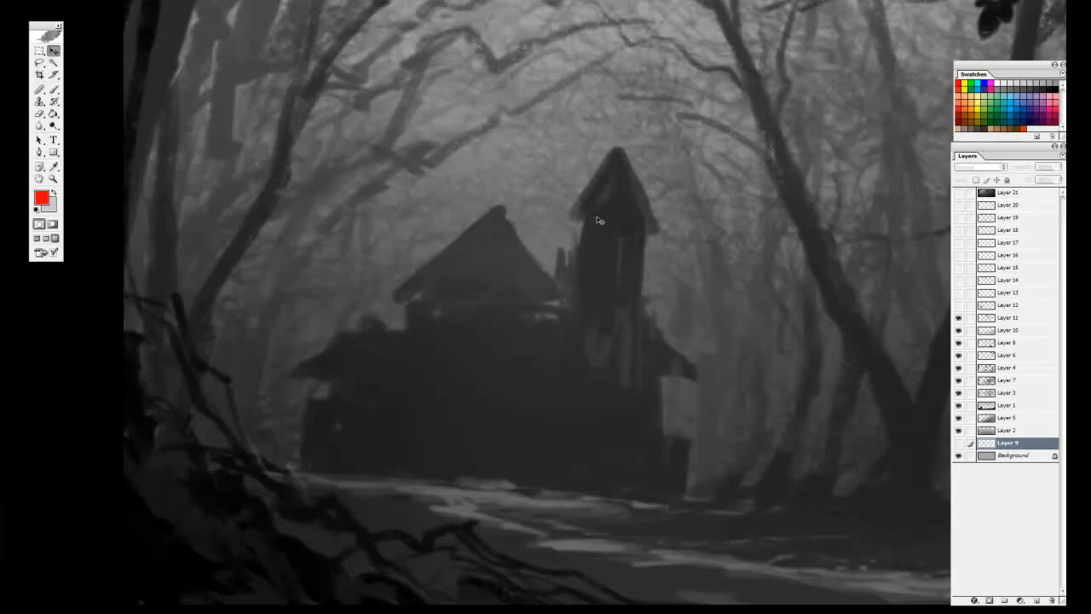
mouse_move(519, 311)
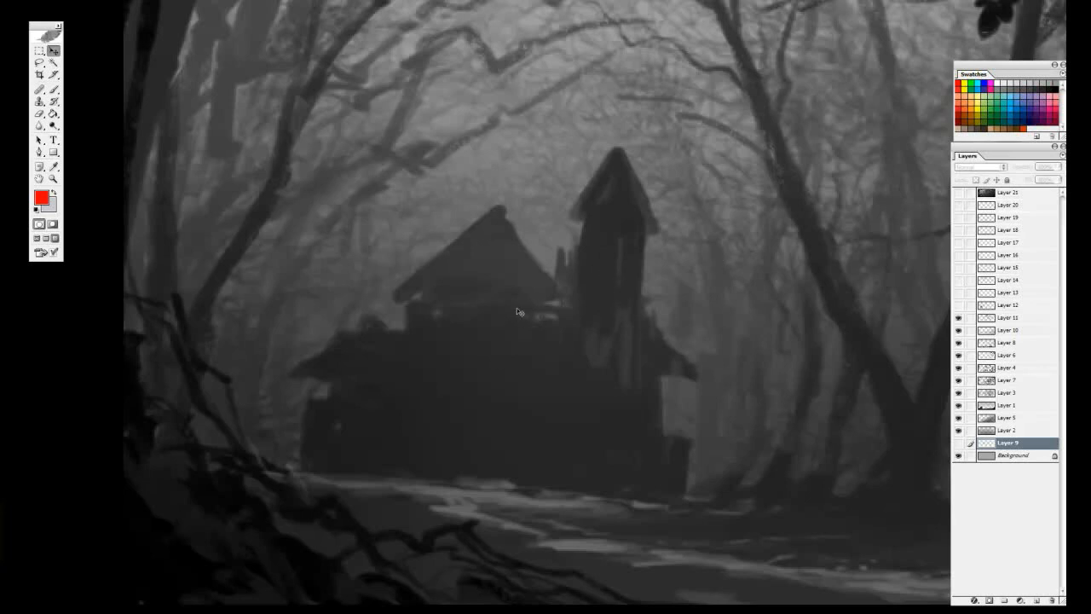
mouse_move(560, 293)
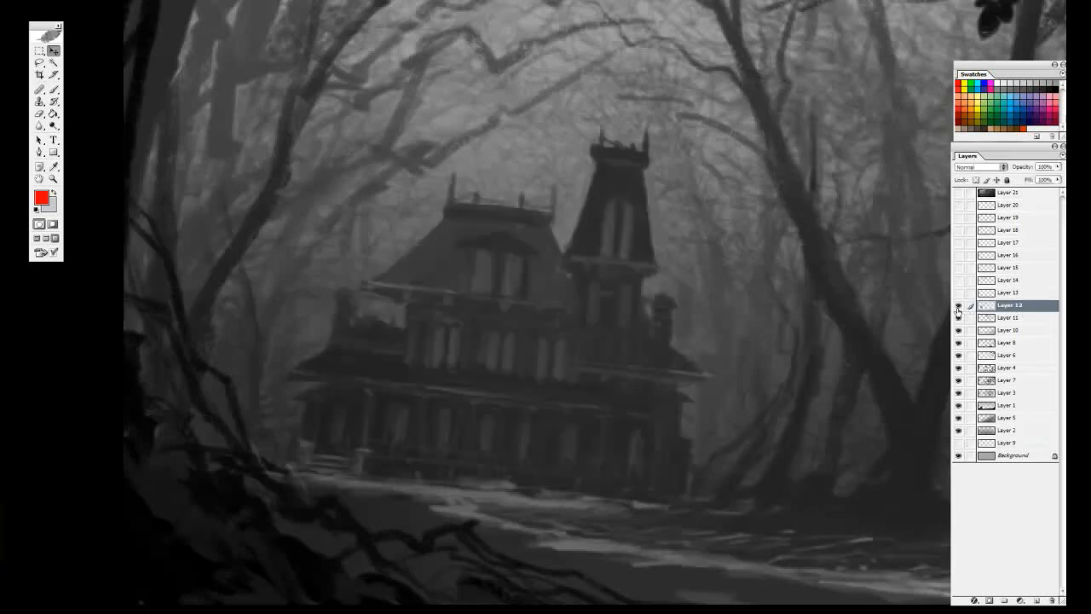
click(958, 305)
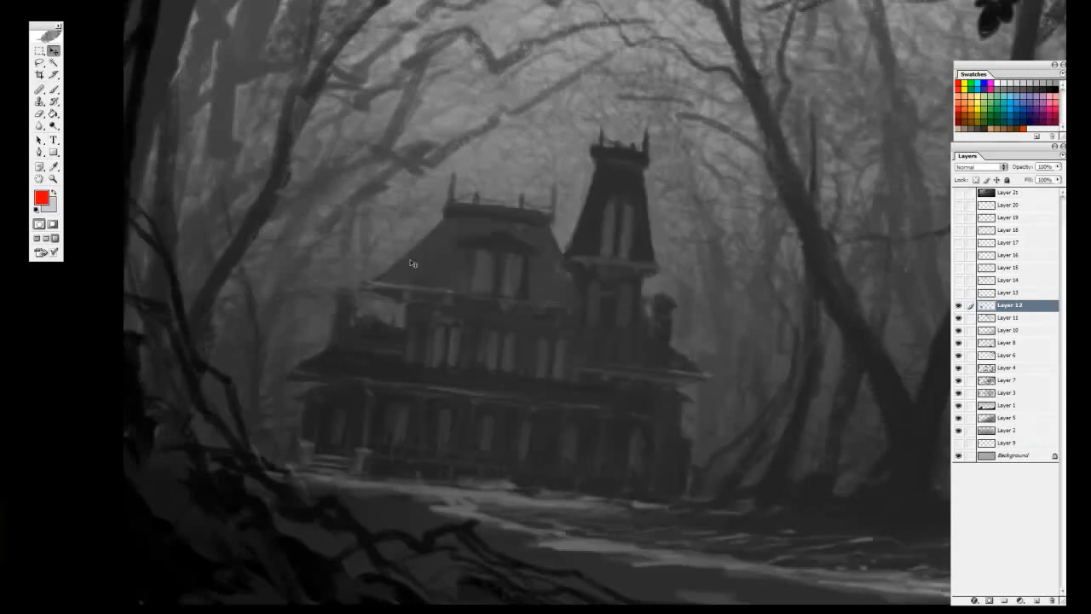
click(958, 305)
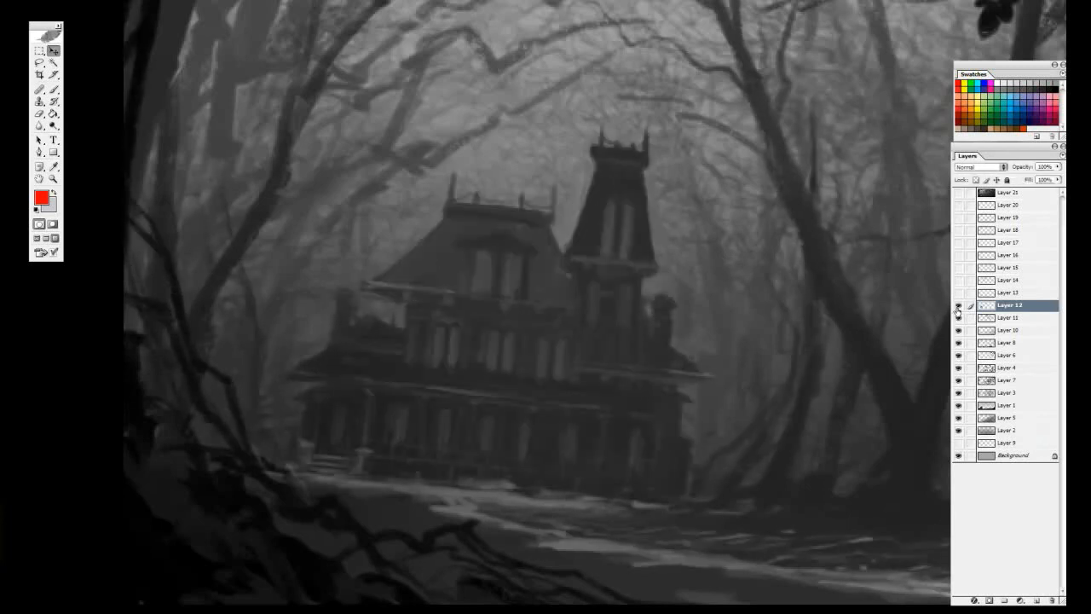
click(958, 309)
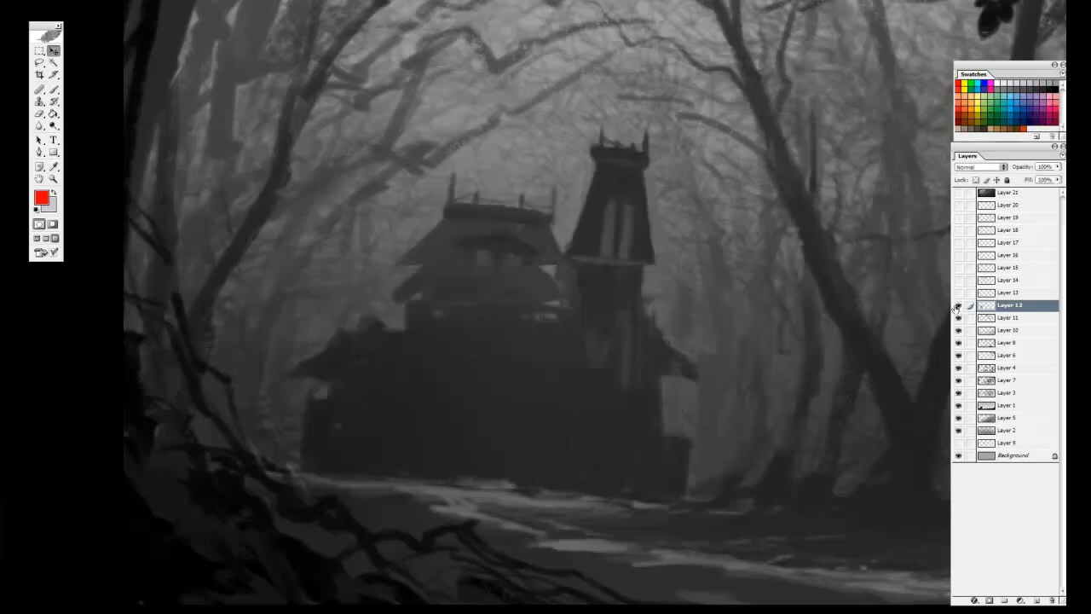
click(958, 306)
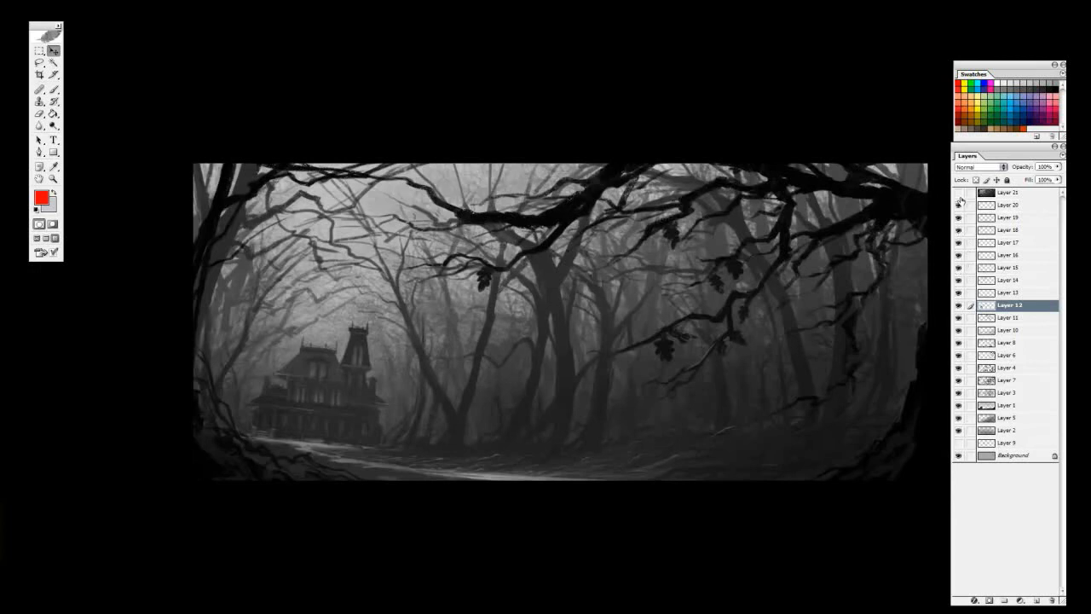
key(Tab)
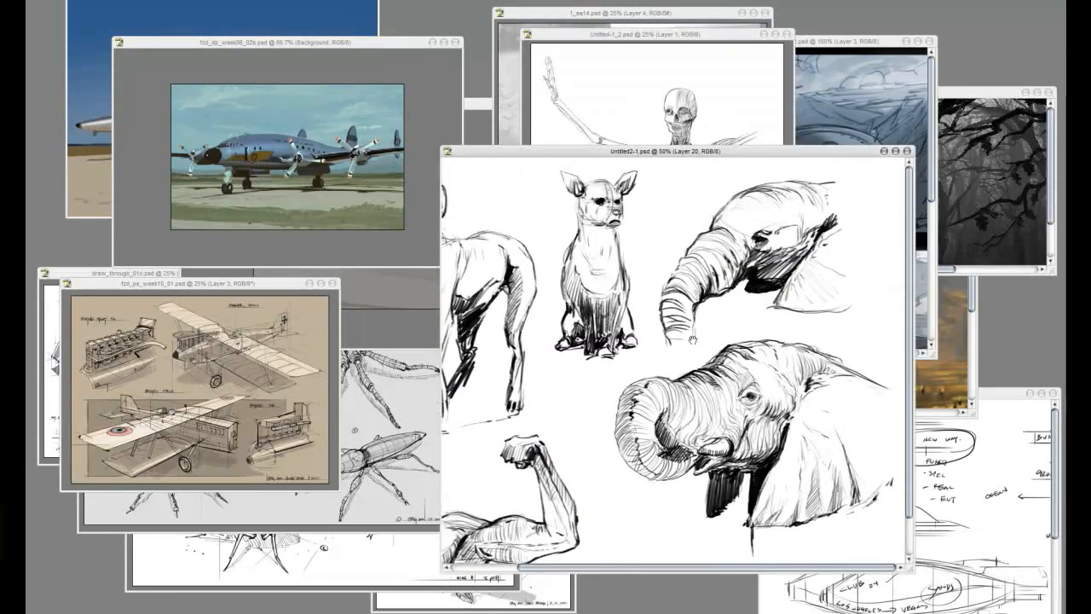
Close one of the aircraft document windows
click(654, 54)
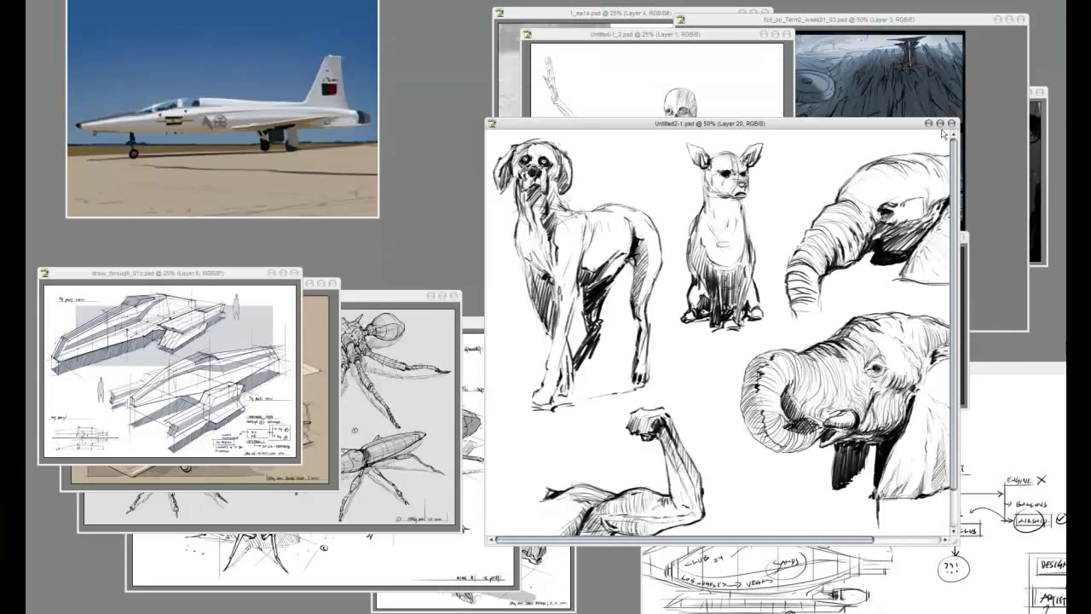
Close the animal, skeleton, vehicle perspective and bug sketch documents, declining to save
click(949, 124)
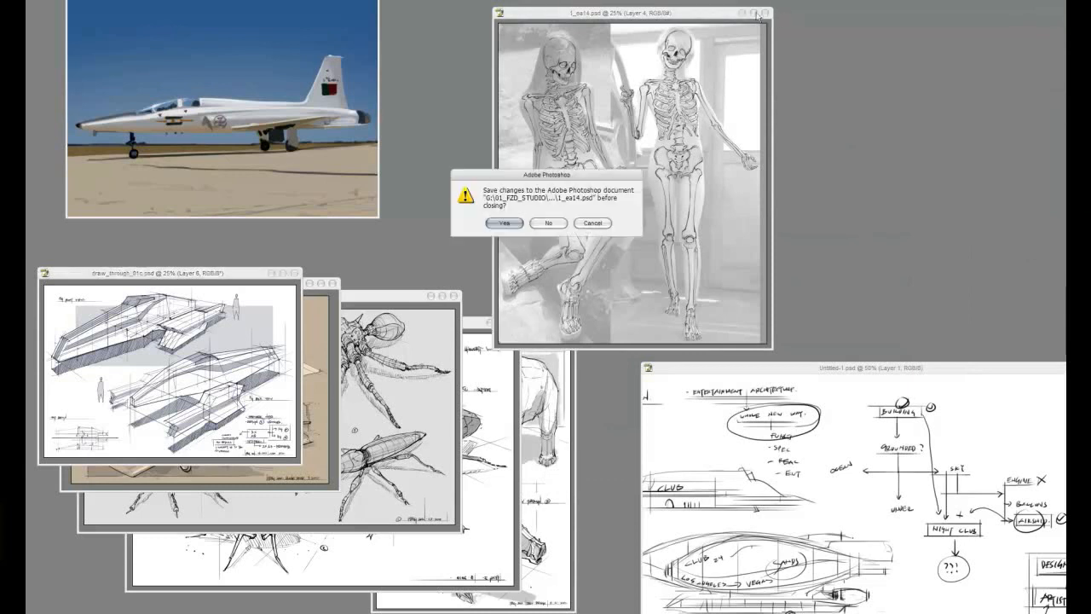
click(548, 222)
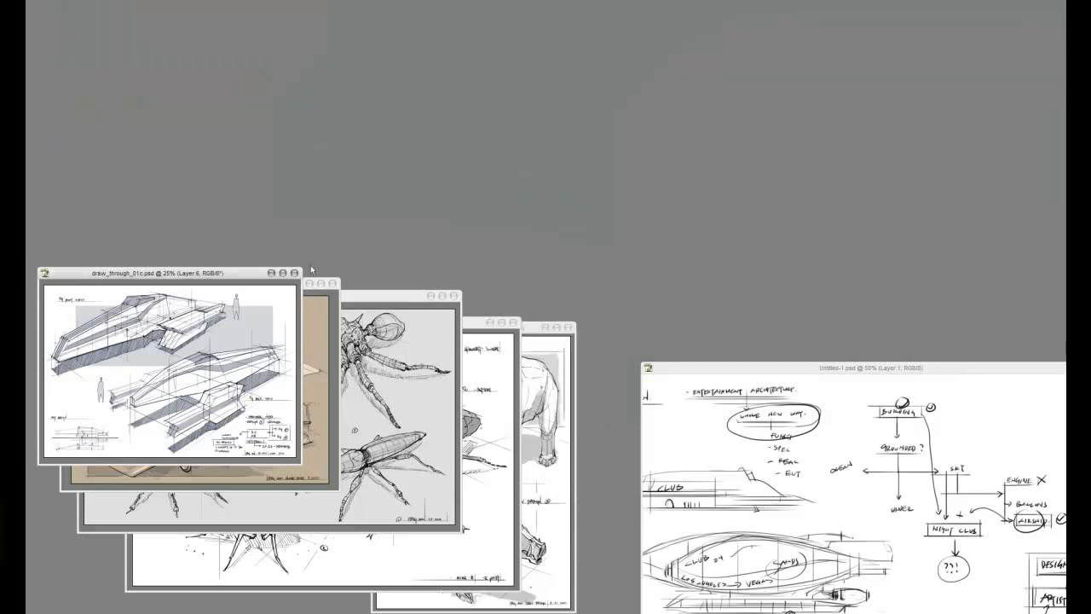
click(294, 273)
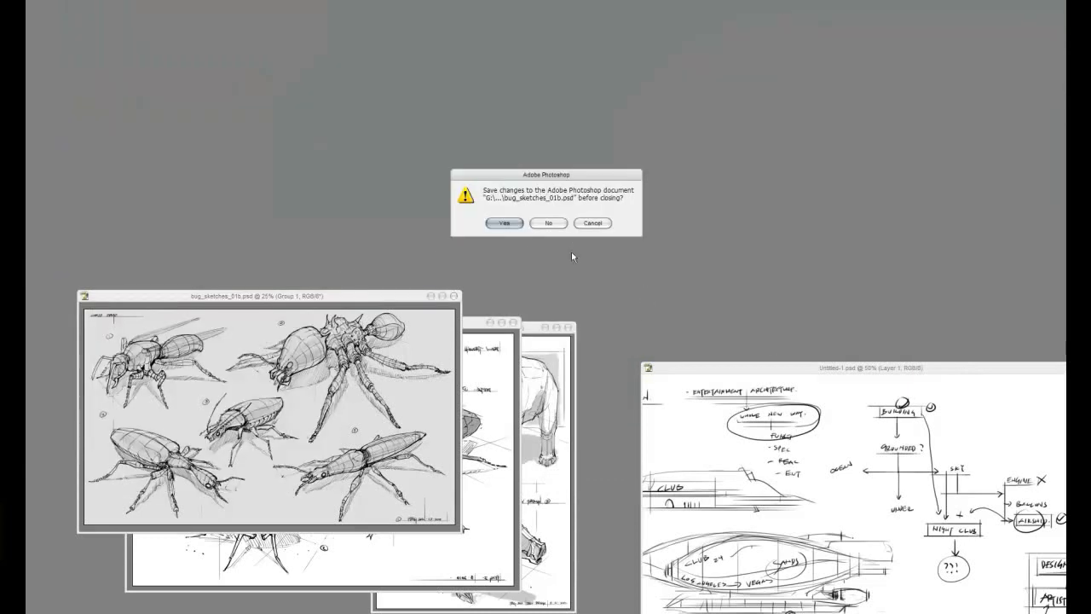
click(548, 222)
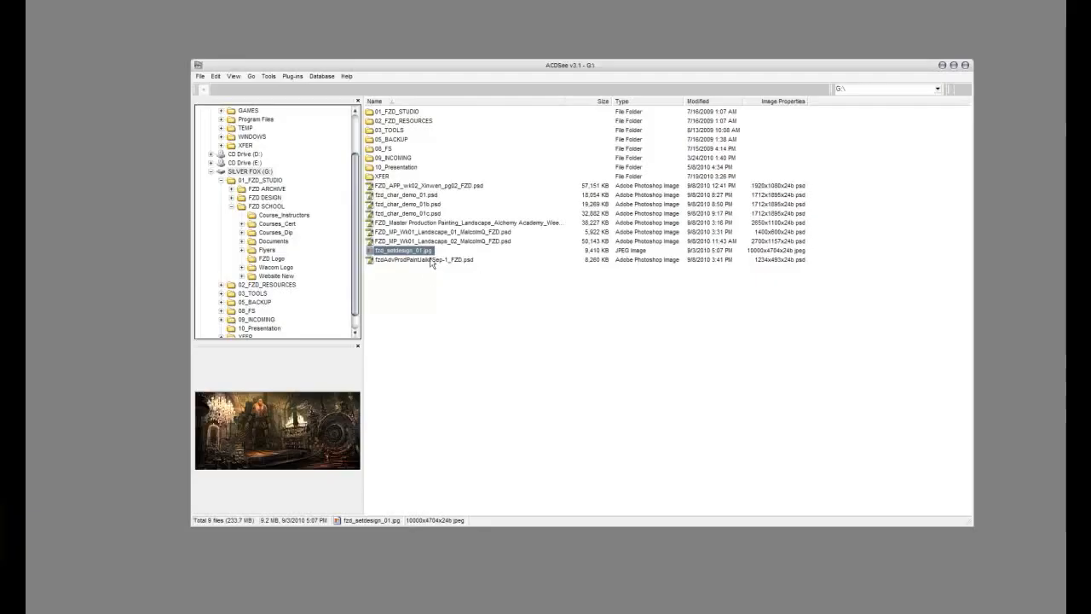
Double-click fzd_setdesign_01.jpg in ACDSee to view the steampunk lab painting
double_click(401, 250)
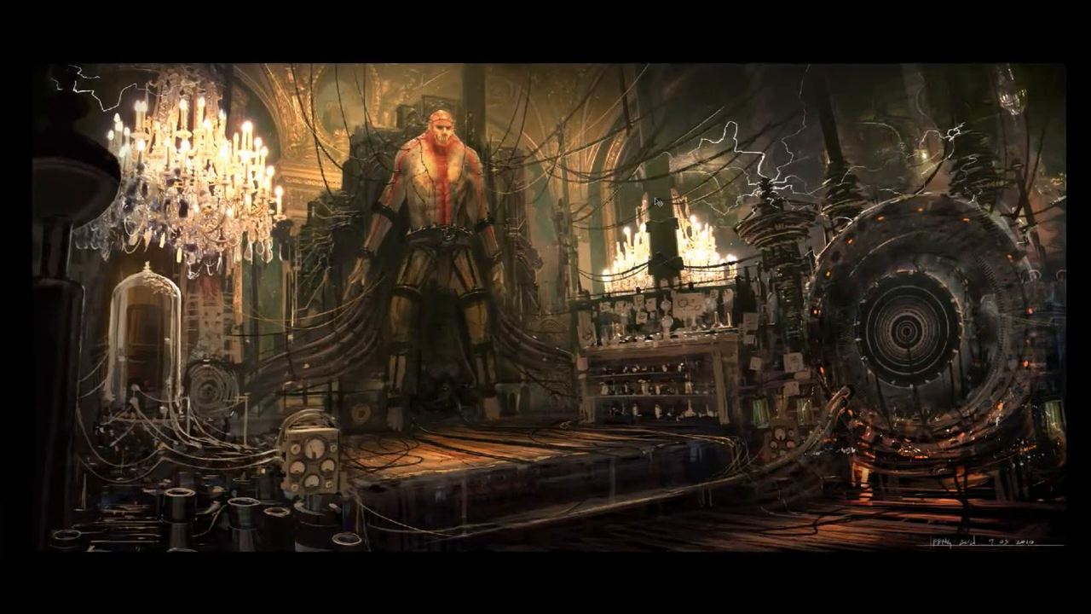
mouse_move(701, 119)
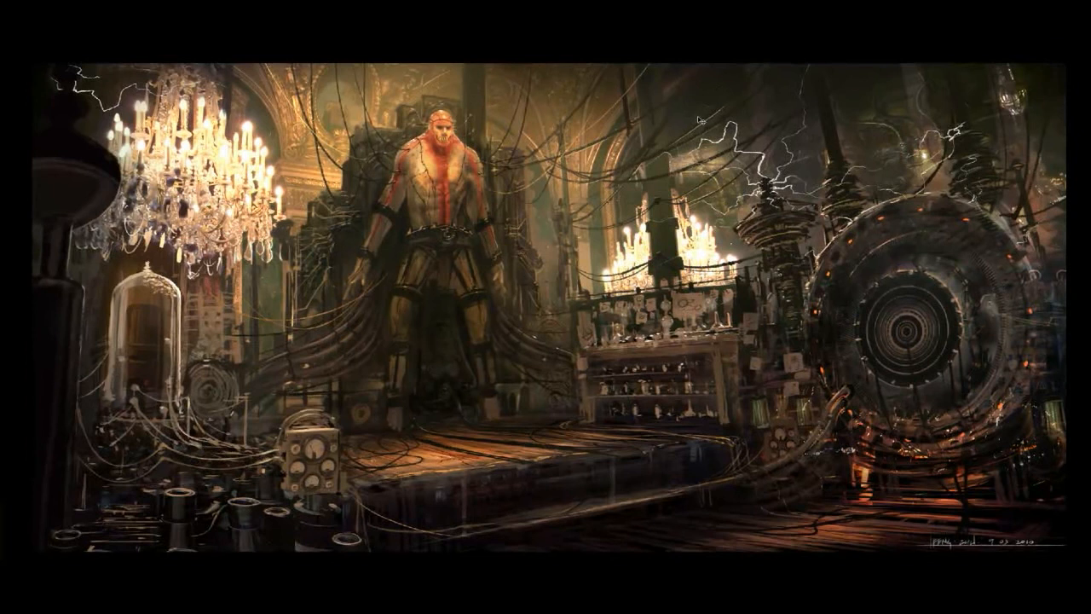
mouse_move(576, 117)
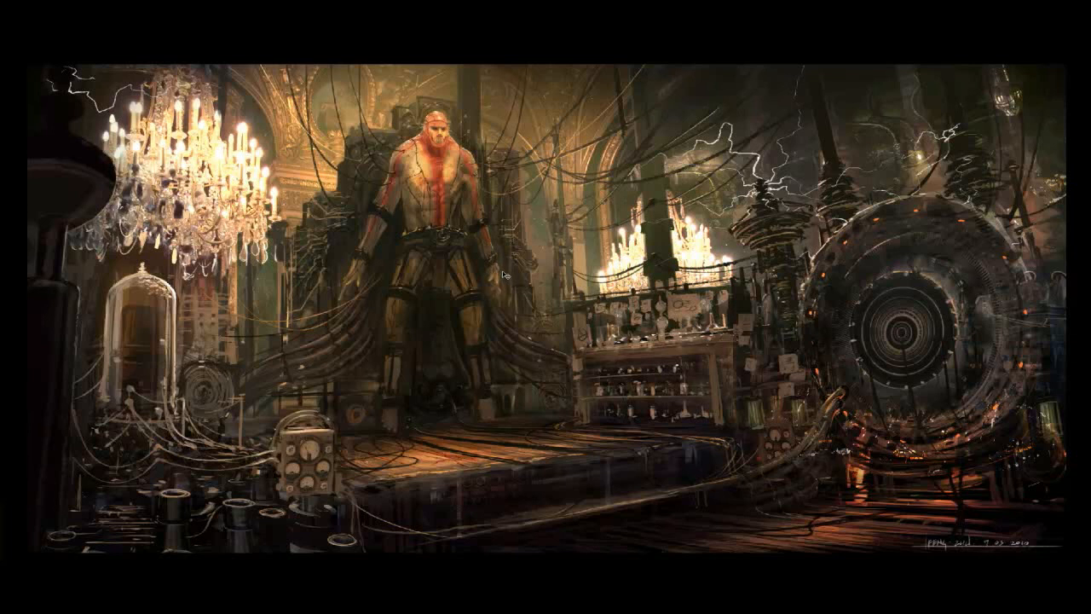
mouse_move(514, 284)
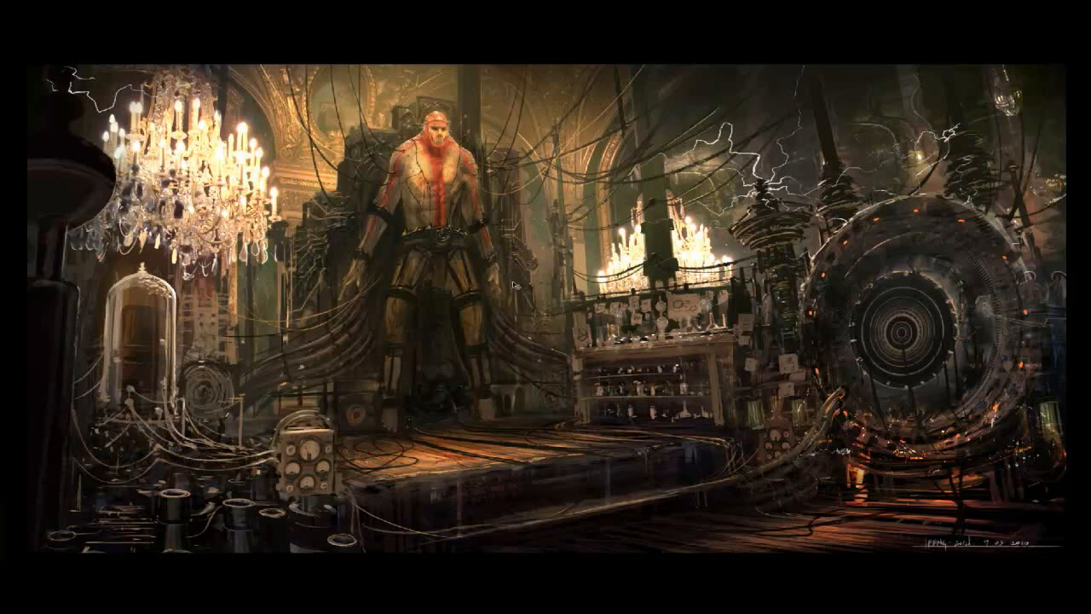